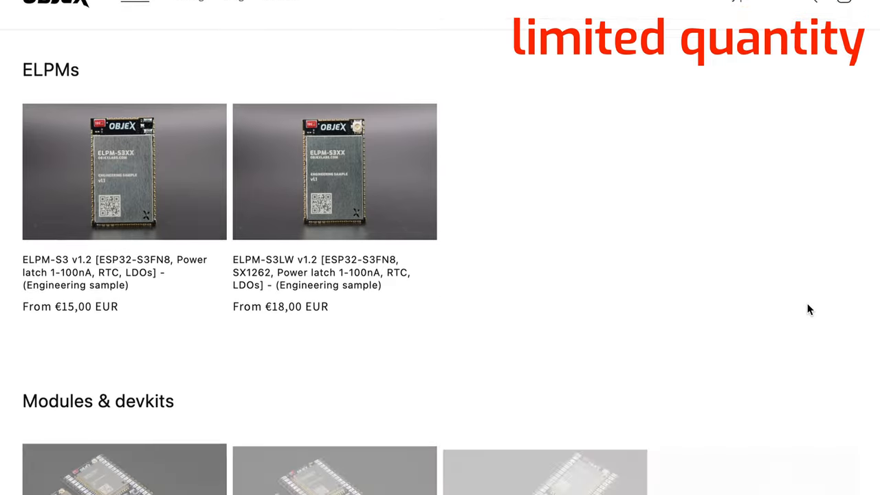
# Step: Scroll the OBJEX Labs store past the ELPM engineering-sample modules toward Modules & devkits
pyautogui.scroll(-3)
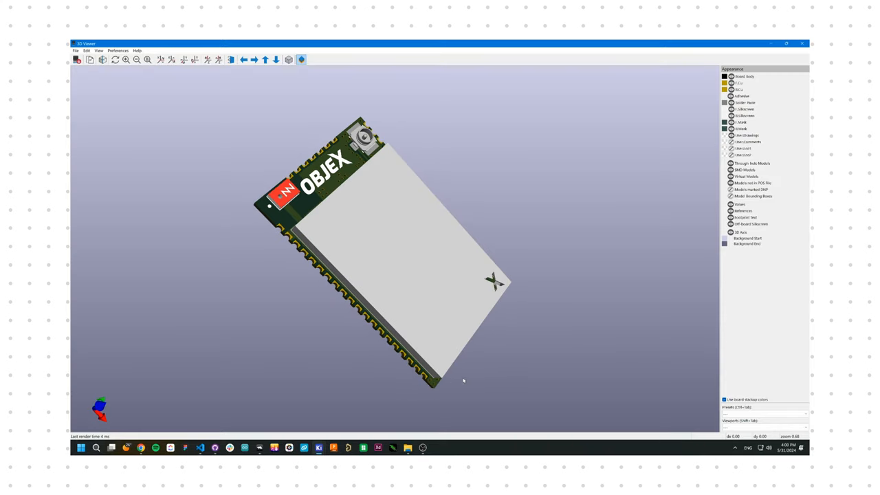
# Step: Rotate the ELPM module model in KiCad's 3D Viewer to see another side
pyautogui.moveTo(461, 381); pyautogui.dragTo(479, 355)
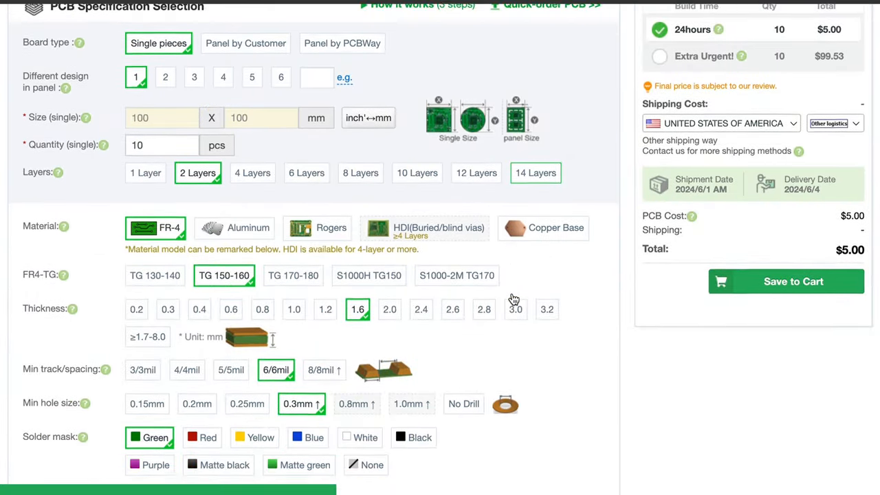
pyautogui.scroll(-3)
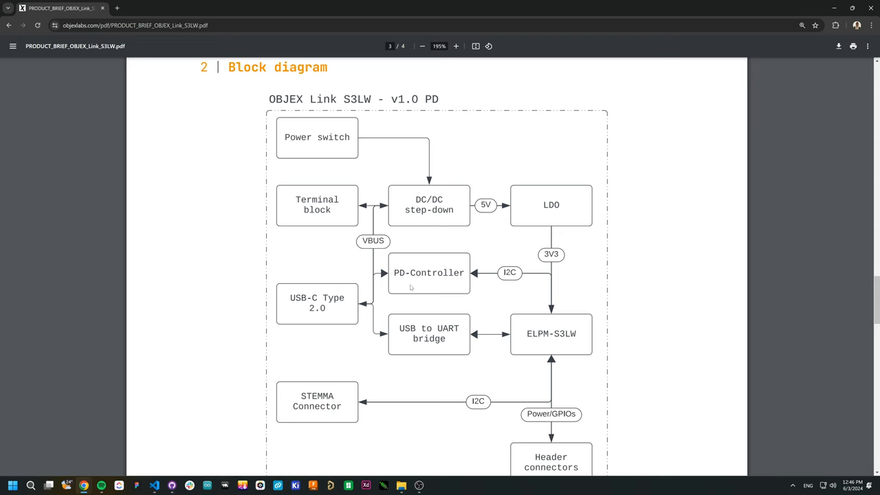
pyautogui.moveTo(550, 206)
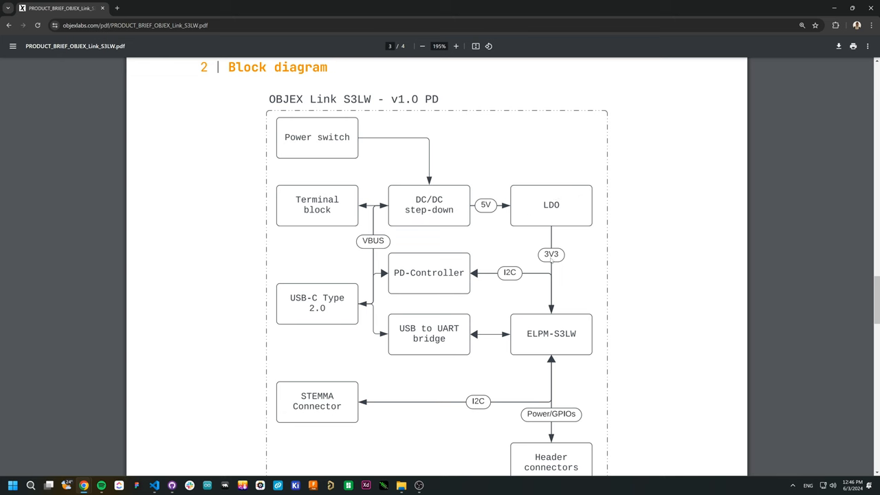
pyautogui.moveTo(629, 288)
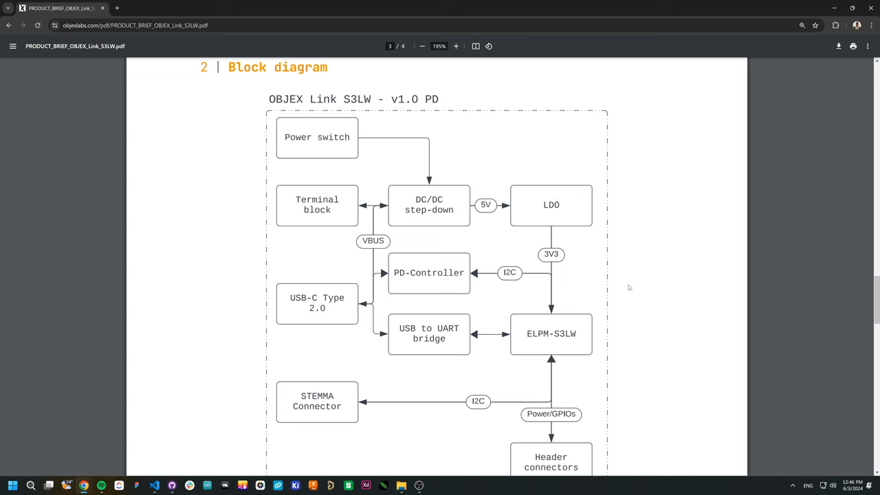
# Step: Scroll the S3LW product brief to reveal the full block diagram and power switch description
pyautogui.scroll(-3)
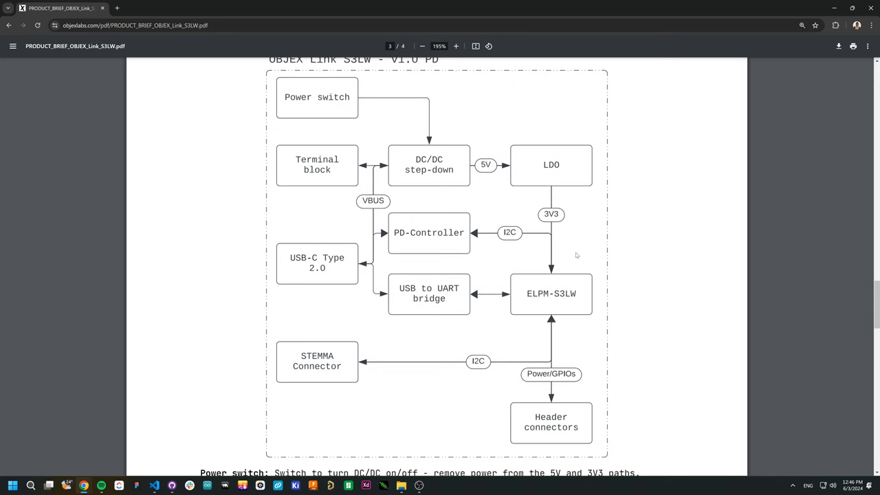
pyautogui.moveTo(555, 255)
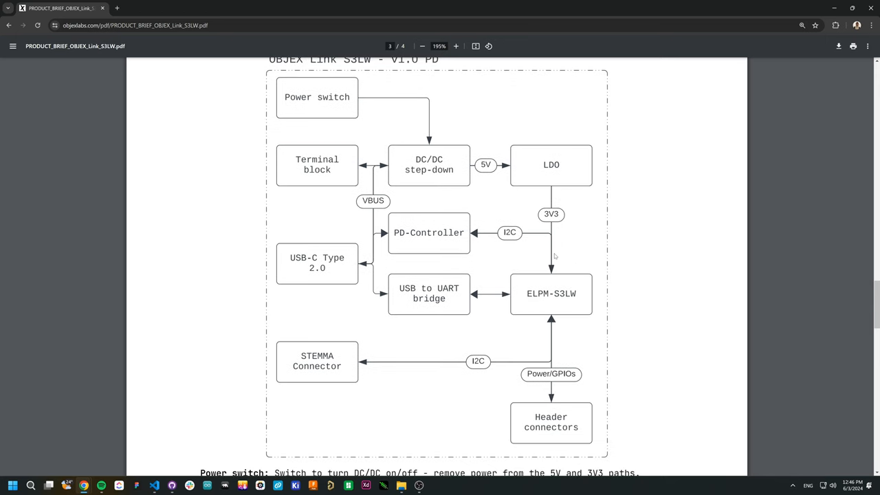
pyautogui.moveTo(596, 326)
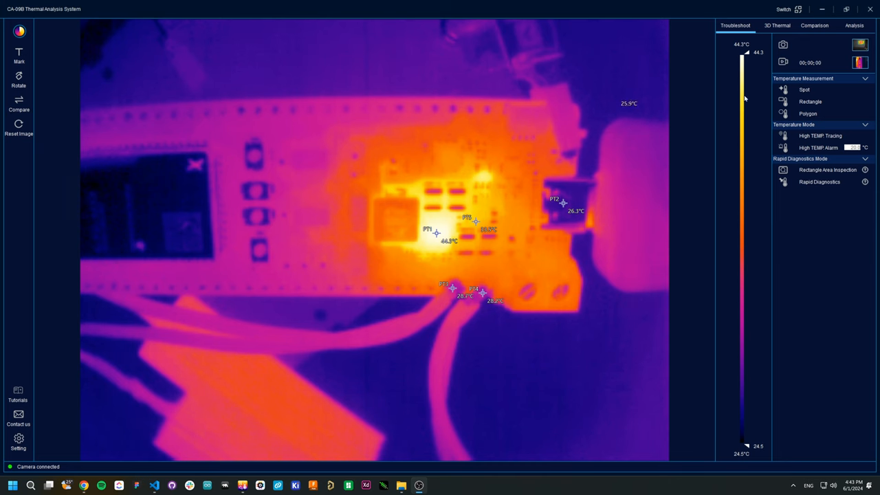
pyautogui.click(777, 26)
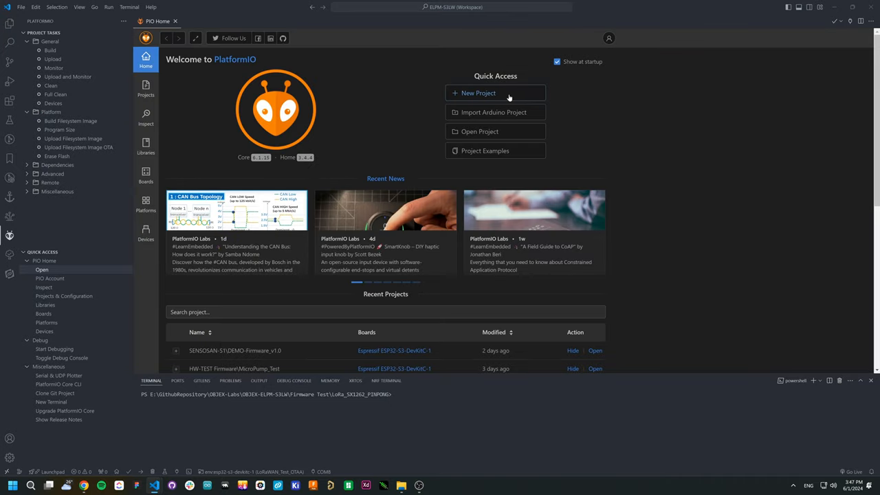
# Step: Create the BlinkLed Arduino project for ESP32-S3-DevKitC-1 in the default location
pyautogui.click(478, 93)
pyautogui.write('esp32-s3')
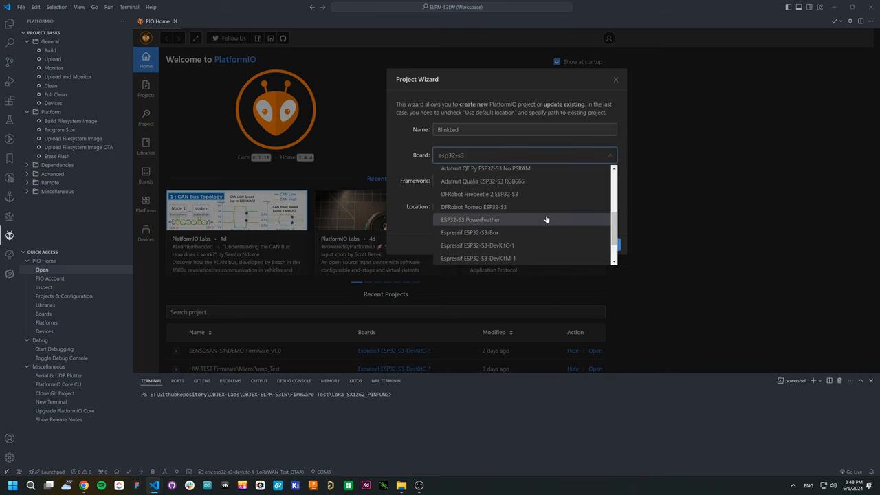
pyautogui.click(477, 246)
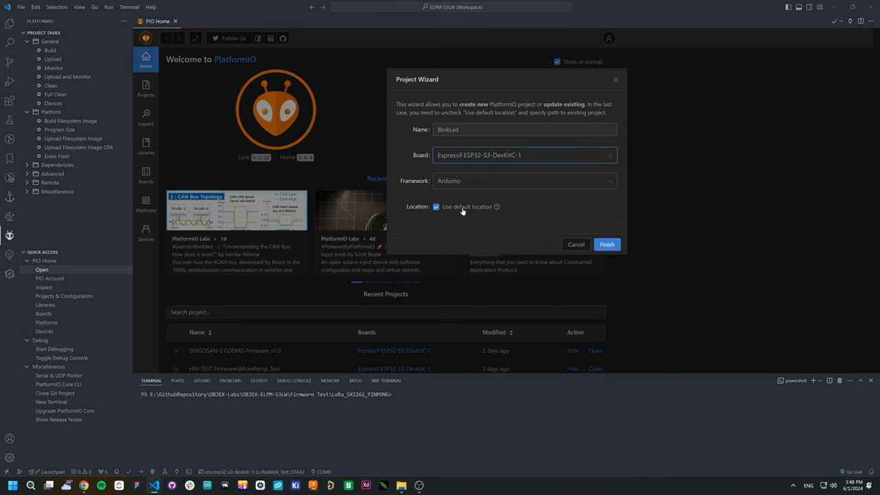
pyautogui.click(606, 244)
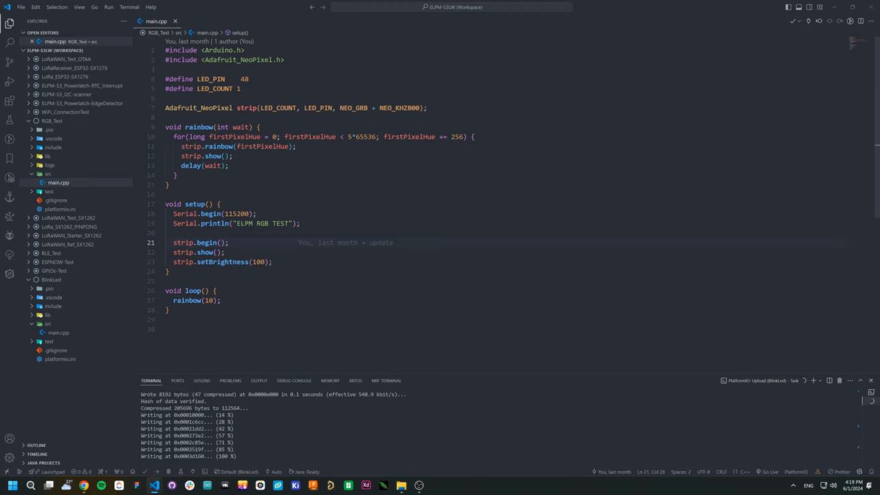
# Step: Run the PlatformIO upload of the BlinkLed firmware to the board
pyautogui.click(83, 486)
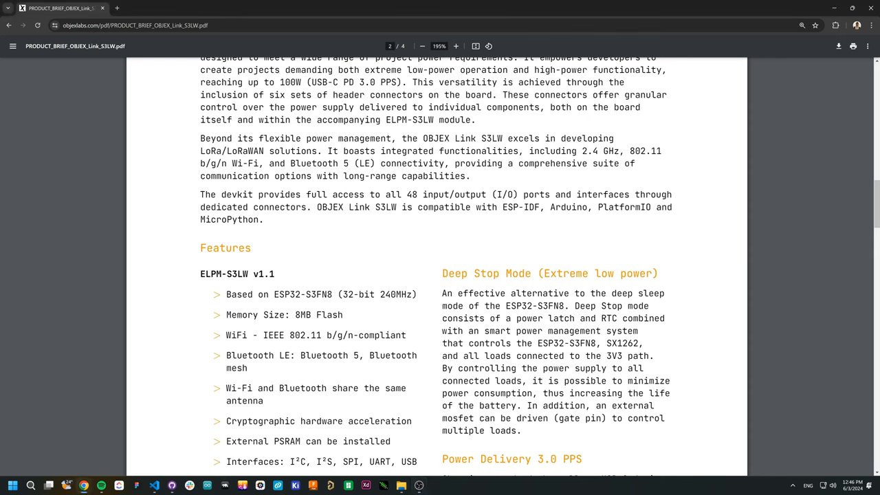
# Step: On page 2, highlight the ESP32-S3FN8 and load-power sentences in Deep Stop Mode
pyautogui.scroll(-3)
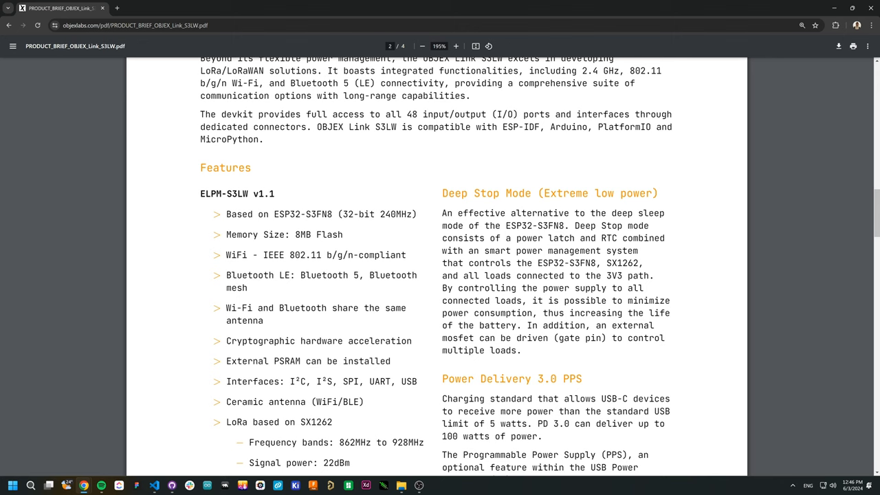
pyautogui.moveTo(514, 238); pyautogui.dragTo(664, 238)
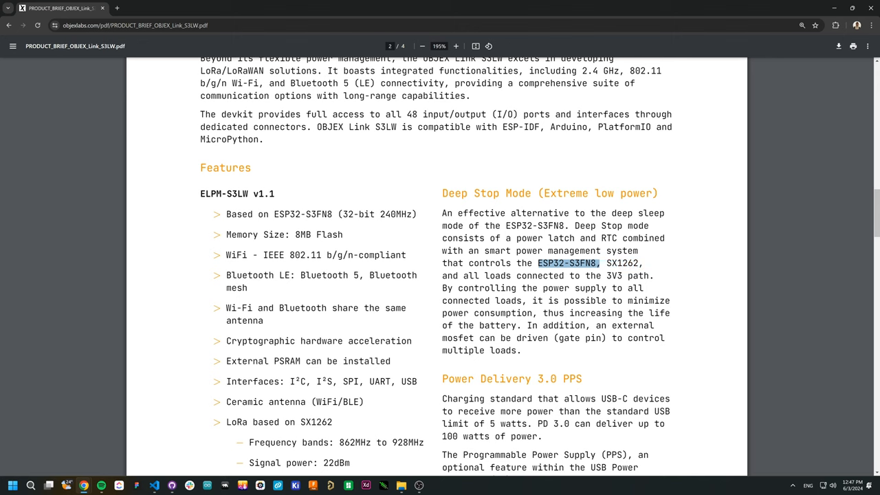
pyautogui.moveTo(598, 263); pyautogui.dragTo(652, 276)
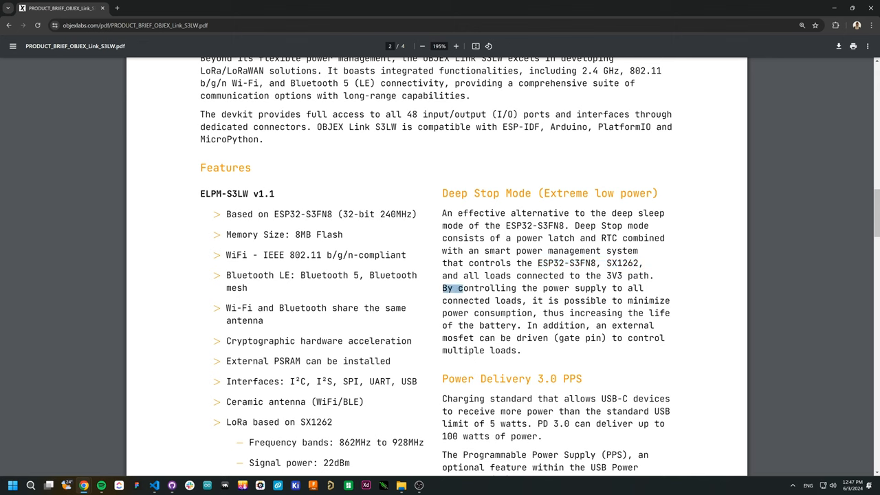
pyautogui.moveTo(457, 288); pyautogui.dragTo(559, 301)
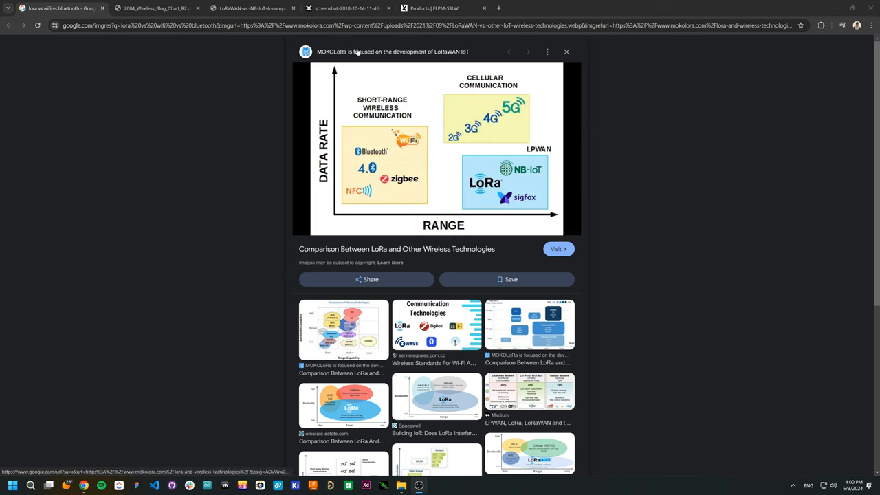
# Step: Switch to the bluetooth.com comparison chart tab showing LoRaWAN's 2–20 km range
pyautogui.click(157, 7)
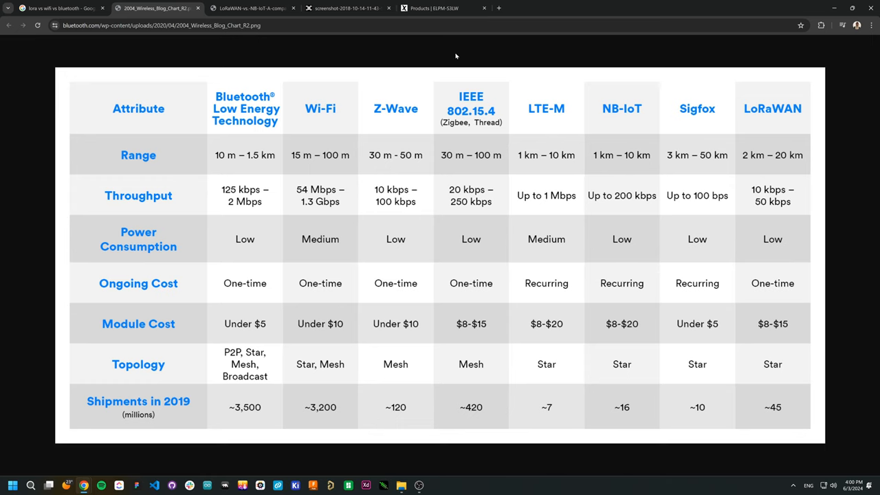
pyautogui.moveTo(301, 97)
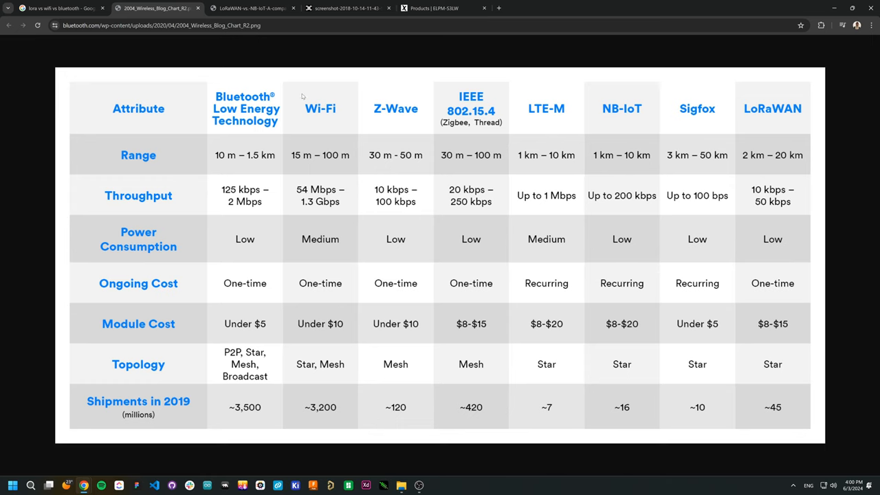
pyautogui.moveTo(283, 133)
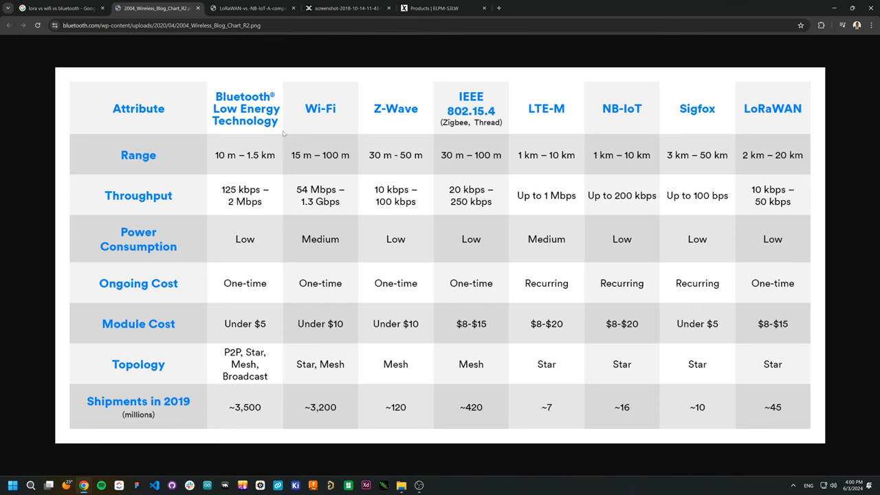
pyautogui.moveTo(335, 137)
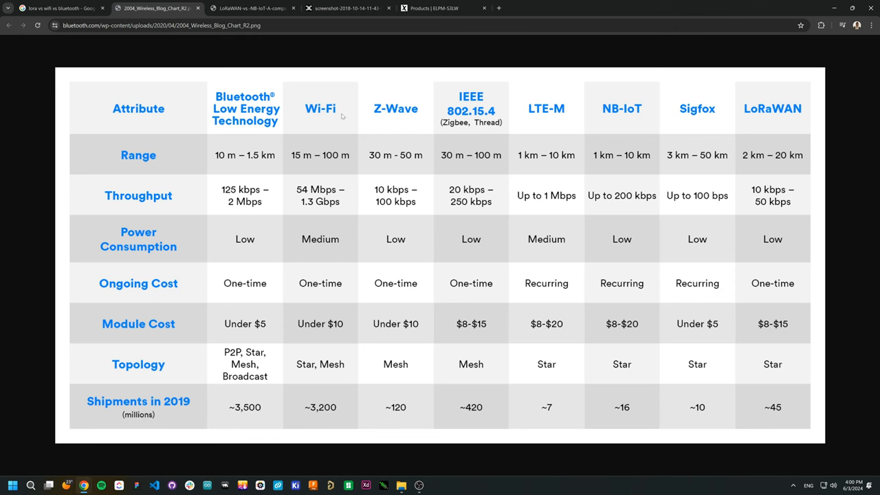
pyautogui.moveTo(335, 134)
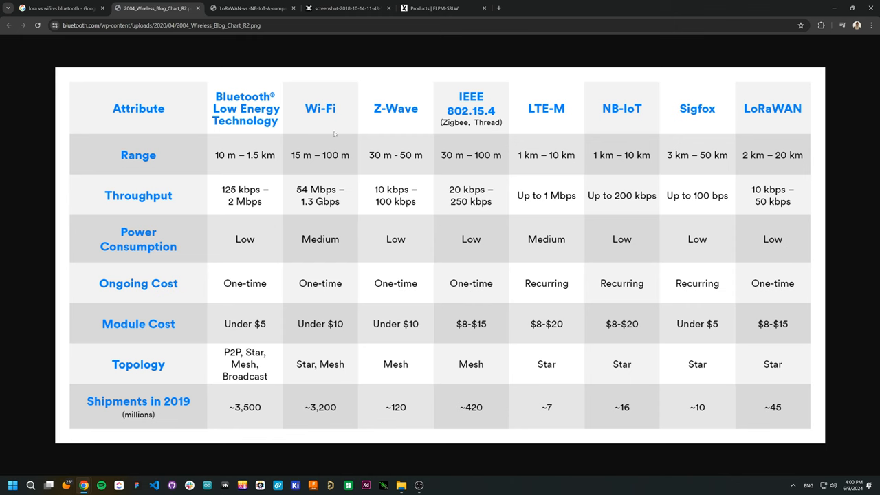
pyautogui.moveTo(328, 172)
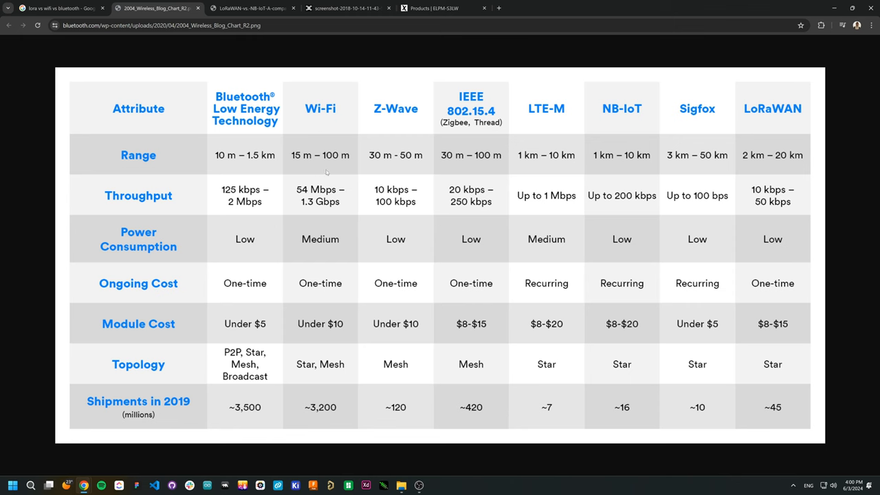
pyautogui.moveTo(354, 168)
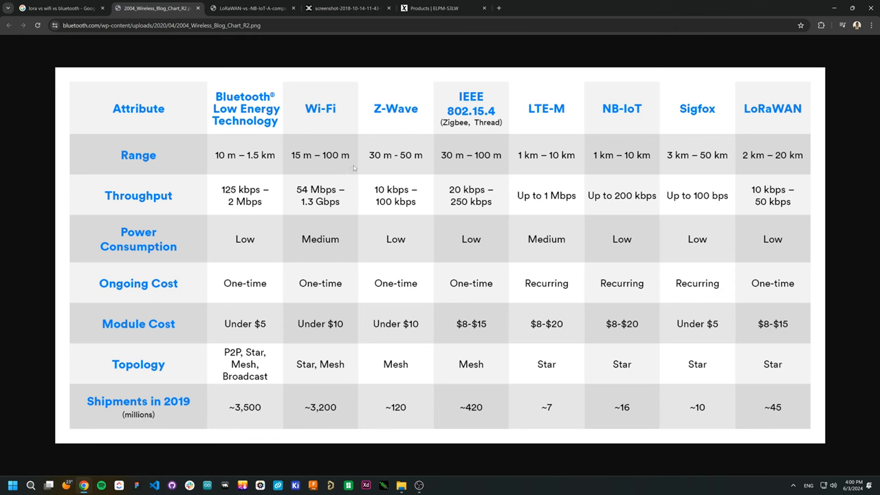
pyautogui.moveTo(415, 113)
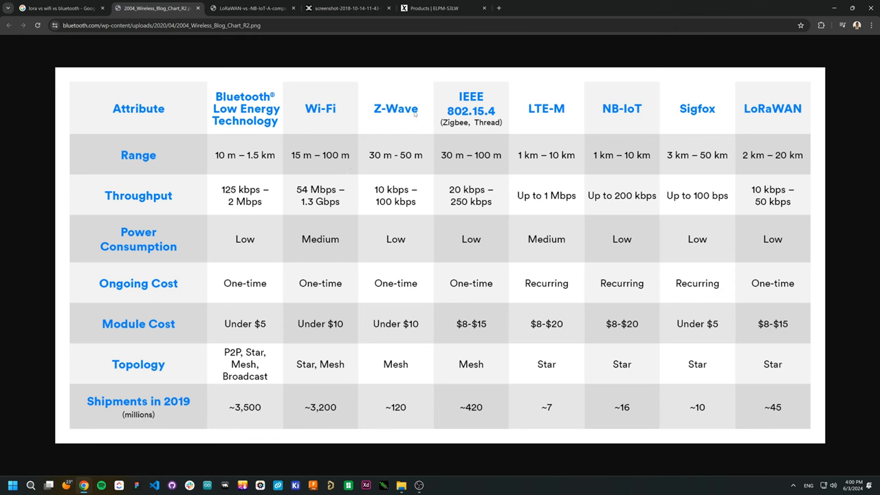
pyautogui.moveTo(526, 132)
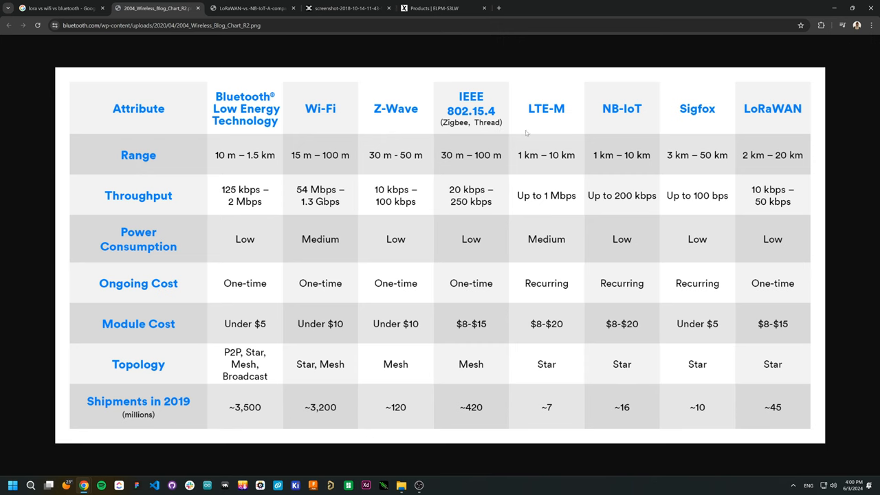
pyautogui.moveTo(807, 150)
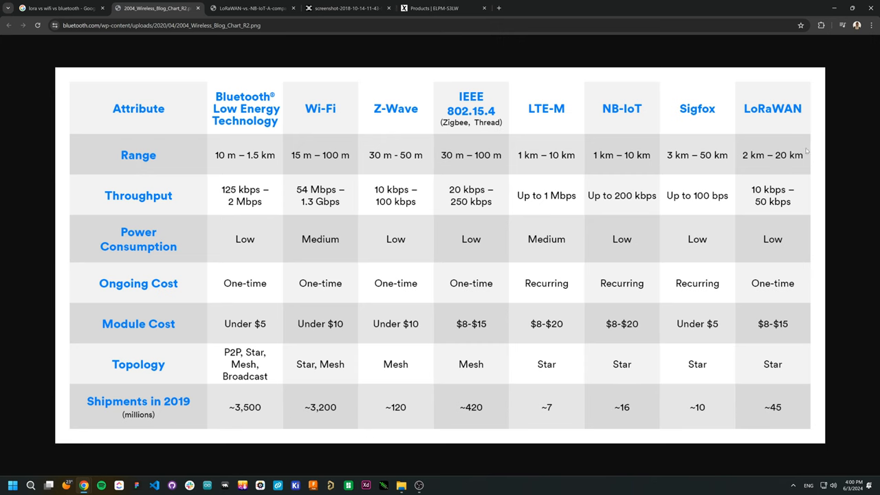
# Step: Switch to the 'Products | ELPM-S3LW' tab with the ESP32-S3FN8 and SX1262 block diagram
pyautogui.click(440, 7)
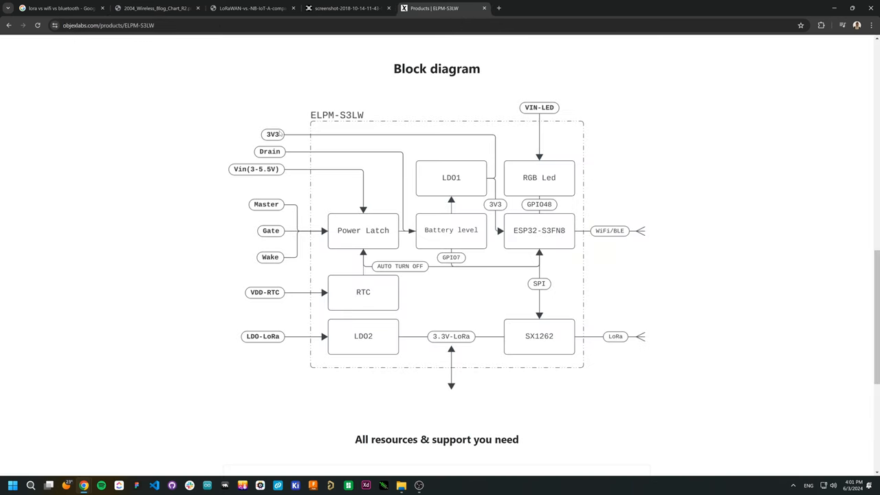
pyautogui.moveTo(518, 294)
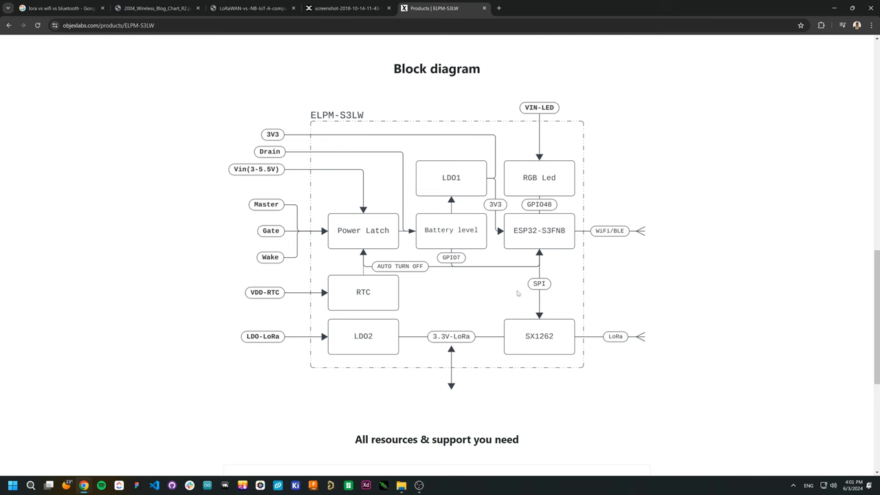
pyautogui.moveTo(559, 267)
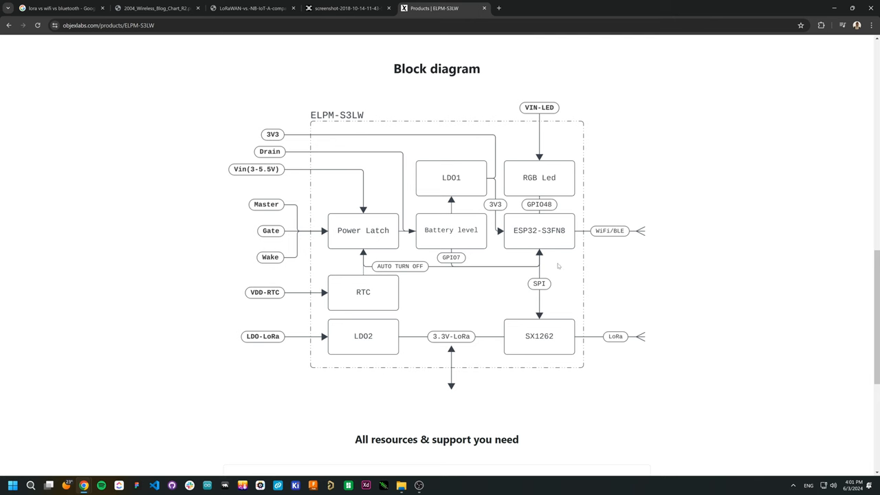
pyautogui.moveTo(535, 245)
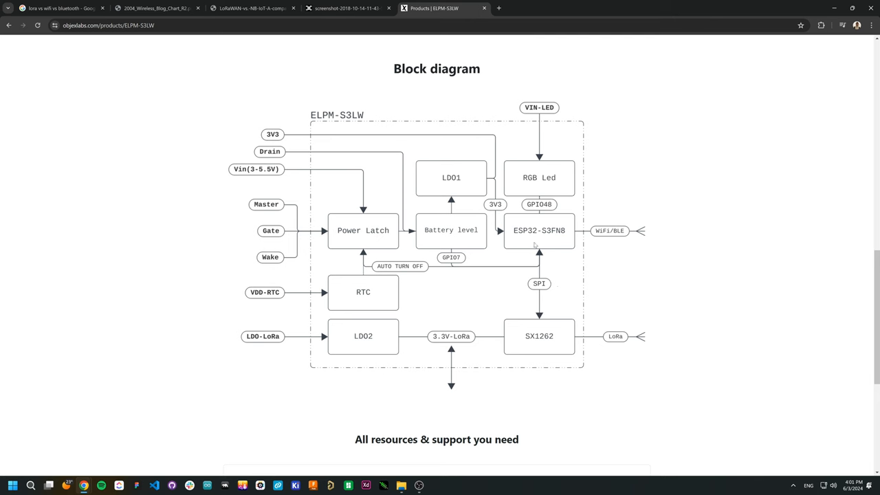
pyautogui.moveTo(559, 334)
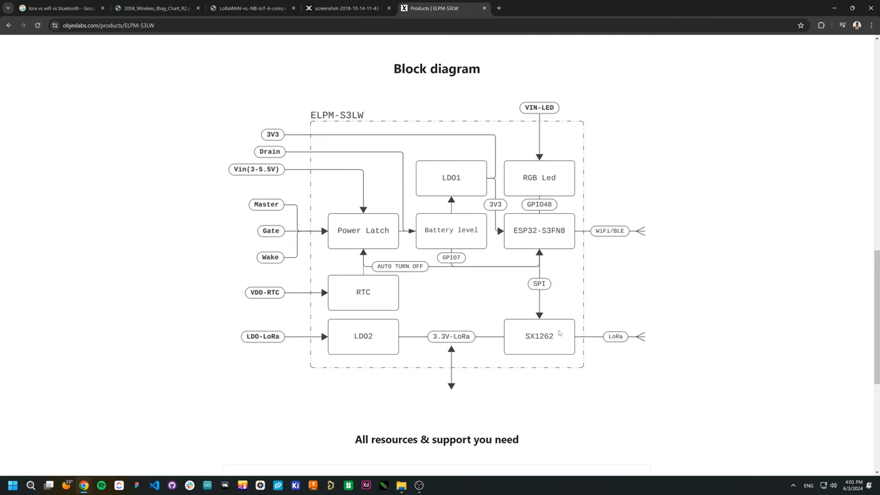
pyautogui.moveTo(416, 126)
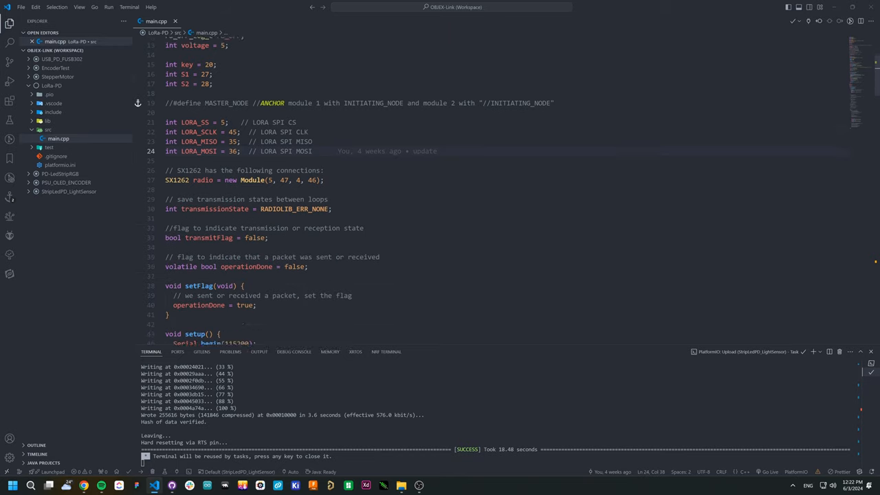
# Step: Scroll LoRa-PD main.cpp from the LoRa pin definitions down into setup()
pyautogui.scroll(-3)
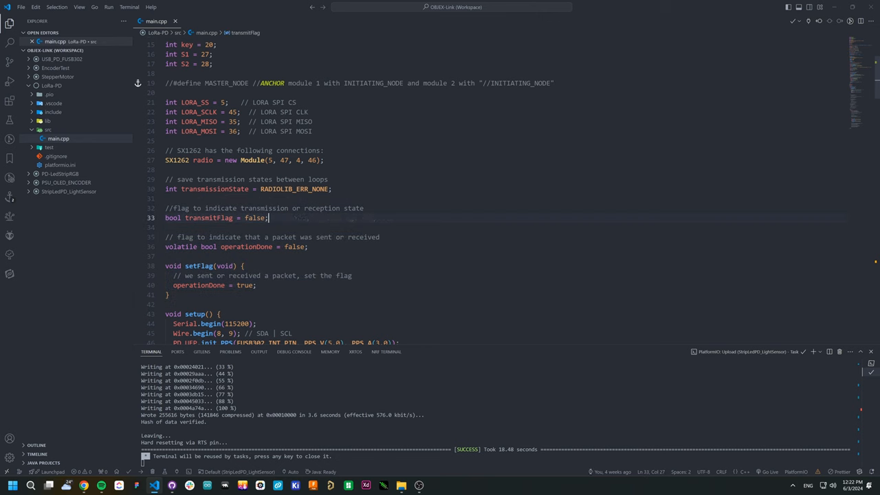
pyautogui.scroll(-3)
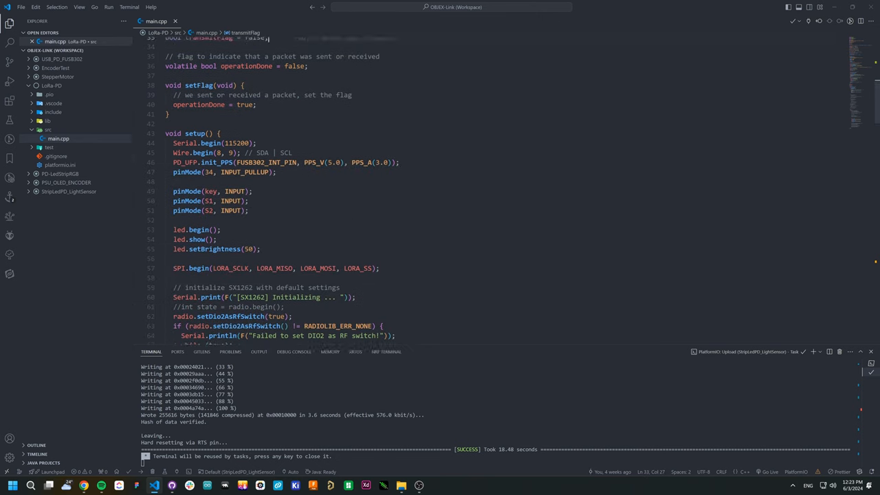
pyautogui.scroll(-3)
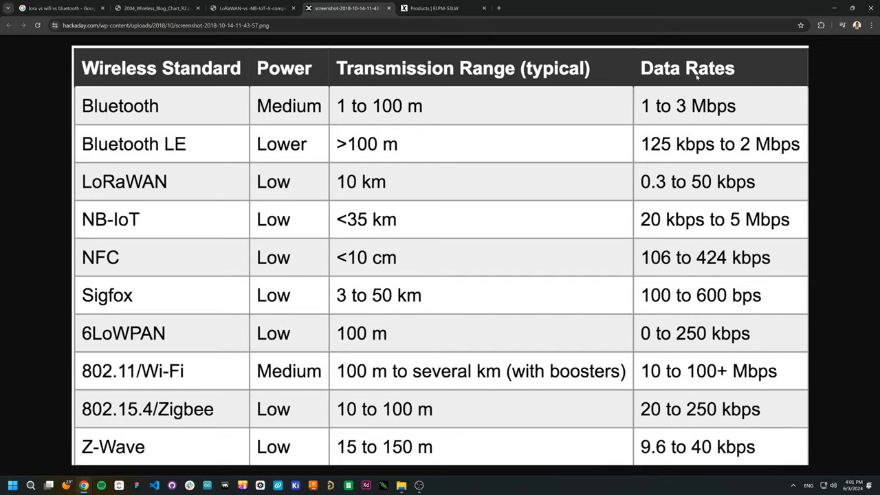
pyautogui.moveTo(241, 151)
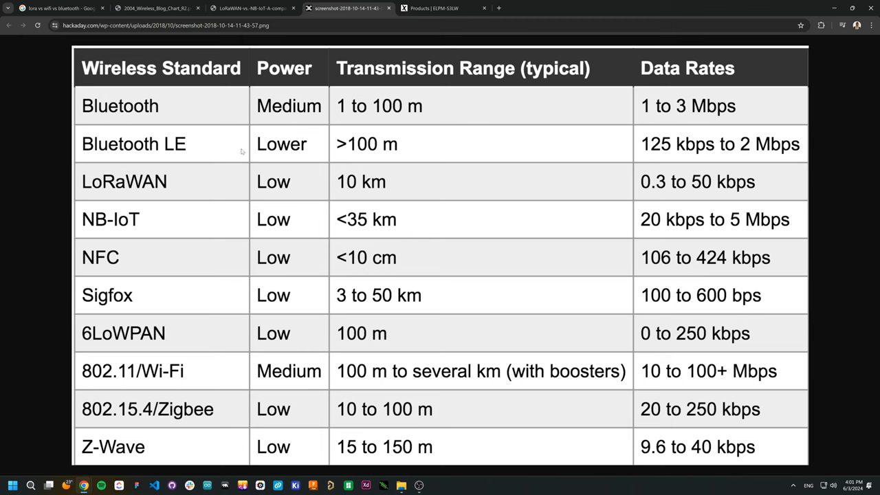
pyautogui.moveTo(192, 249)
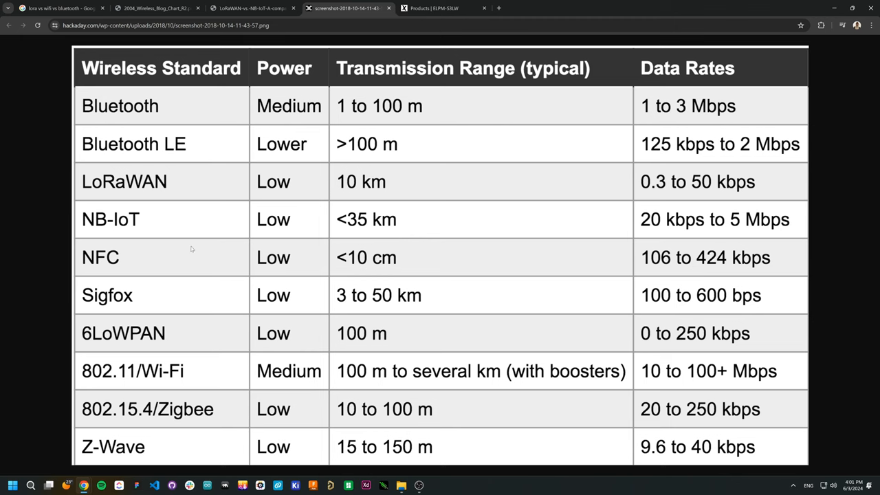
pyautogui.moveTo(174, 269)
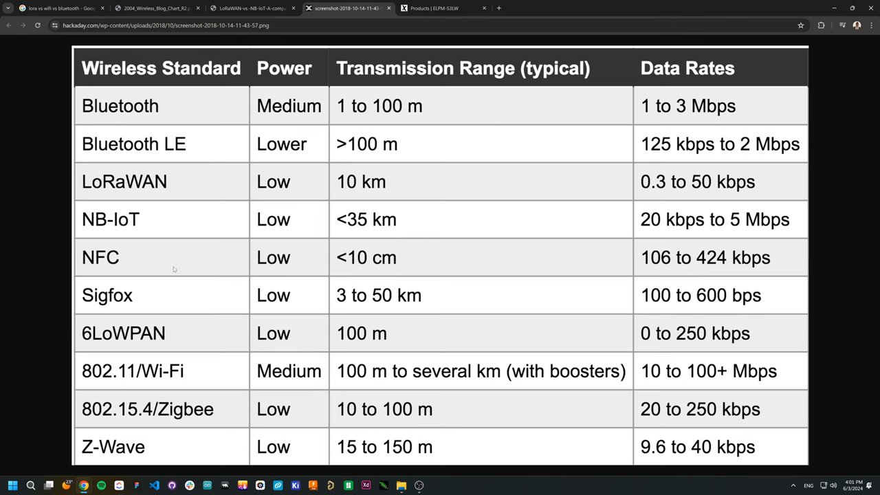
pyautogui.moveTo(122, 260)
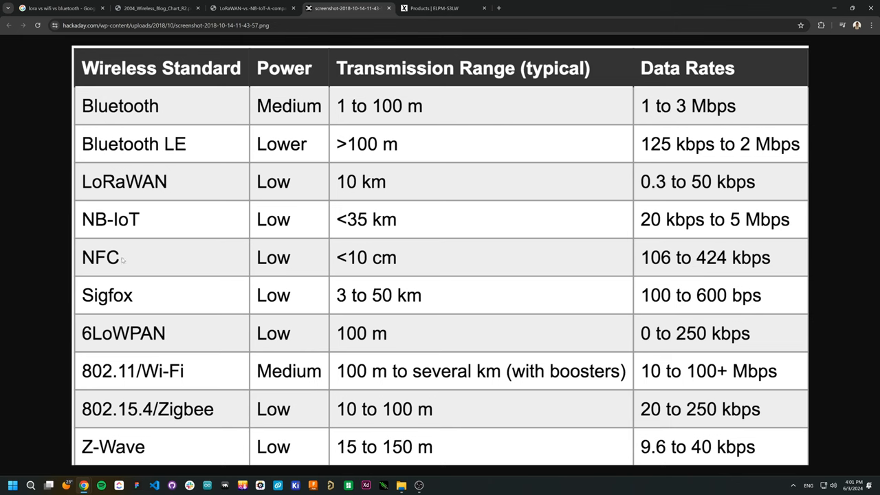
pyautogui.moveTo(115, 295)
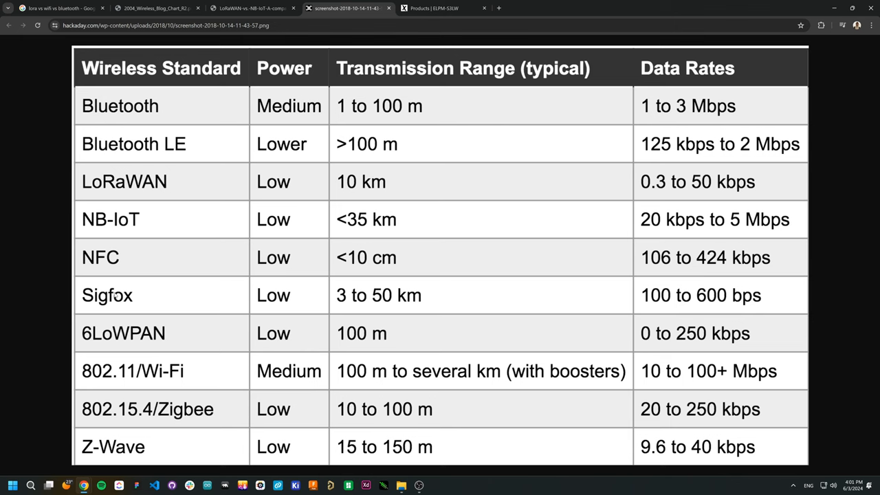
pyautogui.moveTo(223, 325)
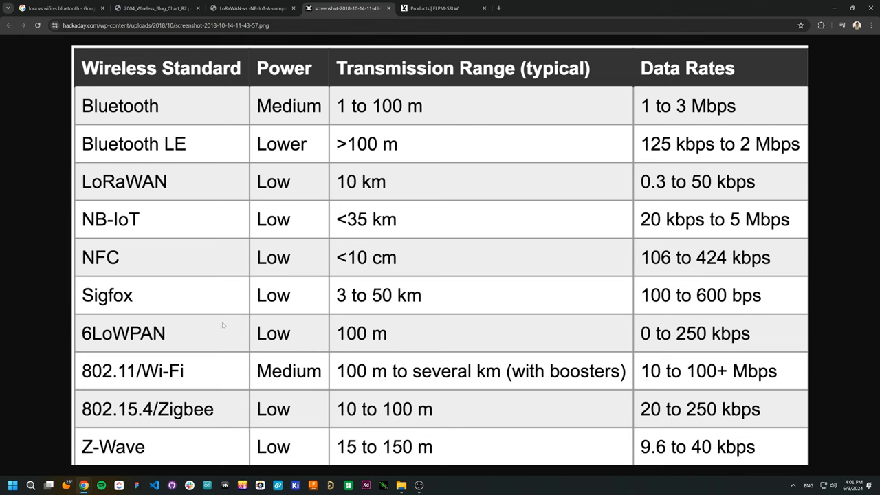
pyautogui.moveTo(256, 361)
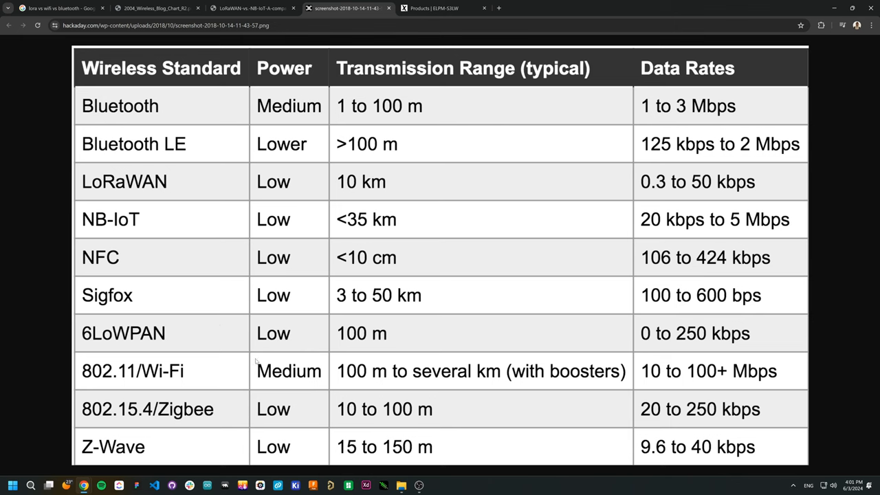
pyautogui.moveTo(365, 228)
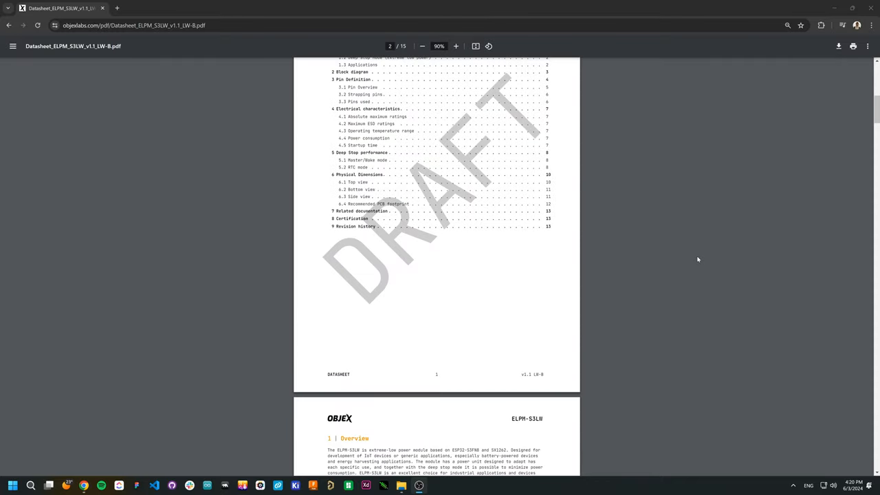
# Step: Scroll the ELPM-S3LW datasheet to the Overview and Features page, zoomed to 150%
pyautogui.scroll(-3)
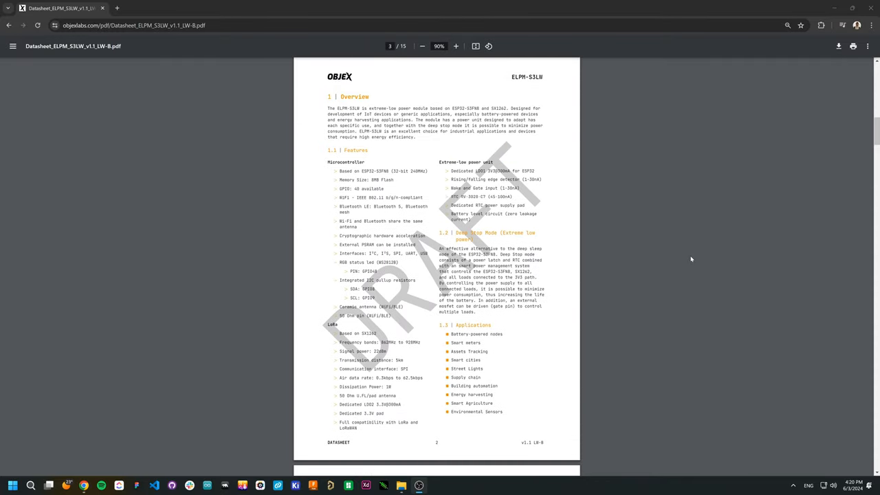
pyautogui.click(456, 46)
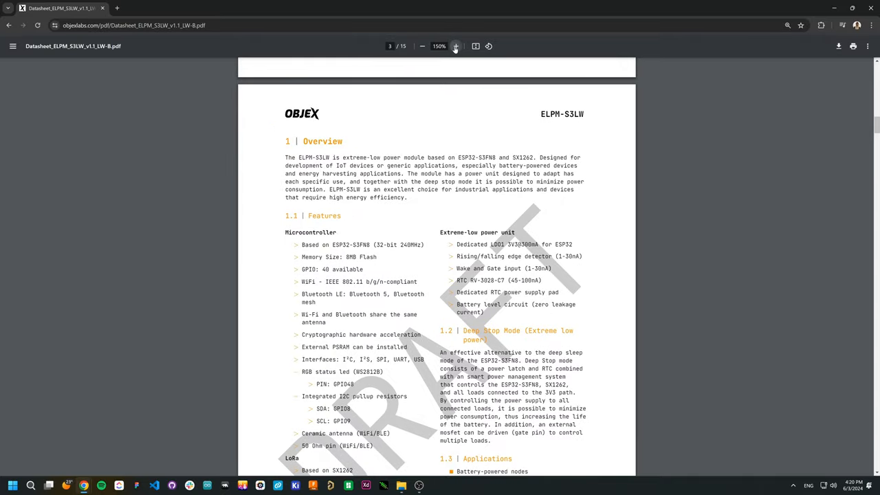
pyautogui.scroll(-3)
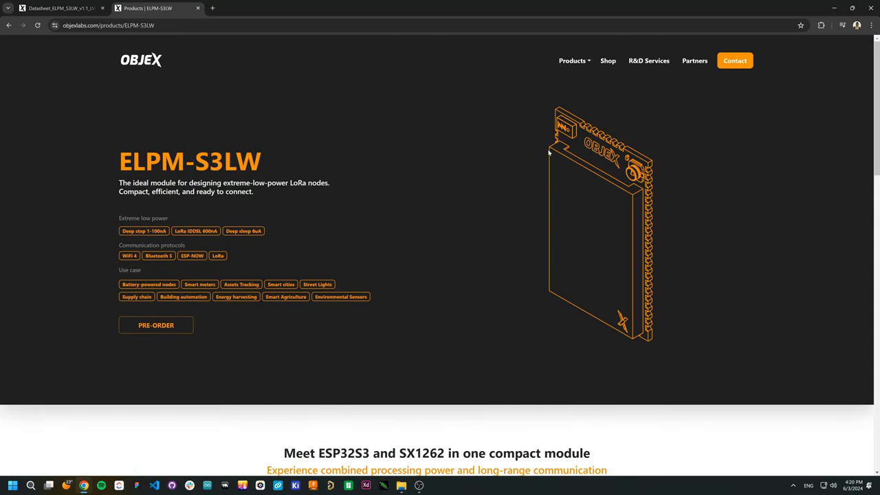
# Step: Scroll the ELPM-S3LW page down to the 'Meet ESP32S3 and SX1262' introduction
pyautogui.scroll(-3)
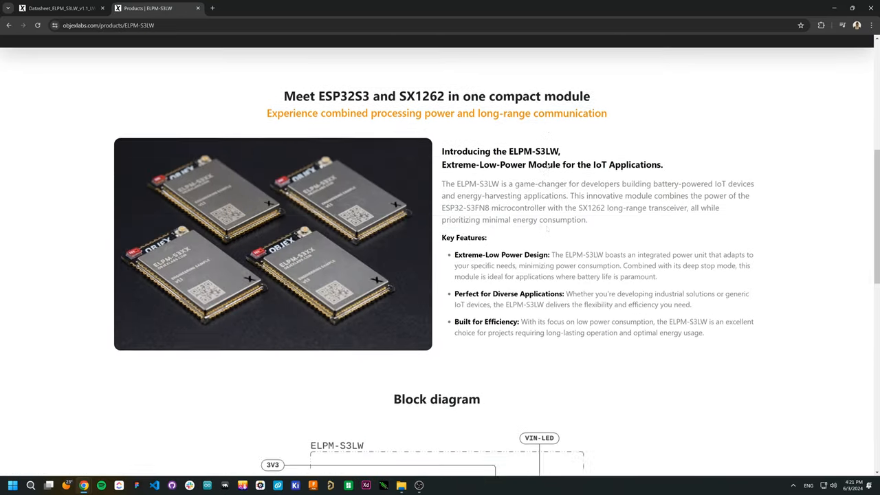
pyautogui.scroll(-3)
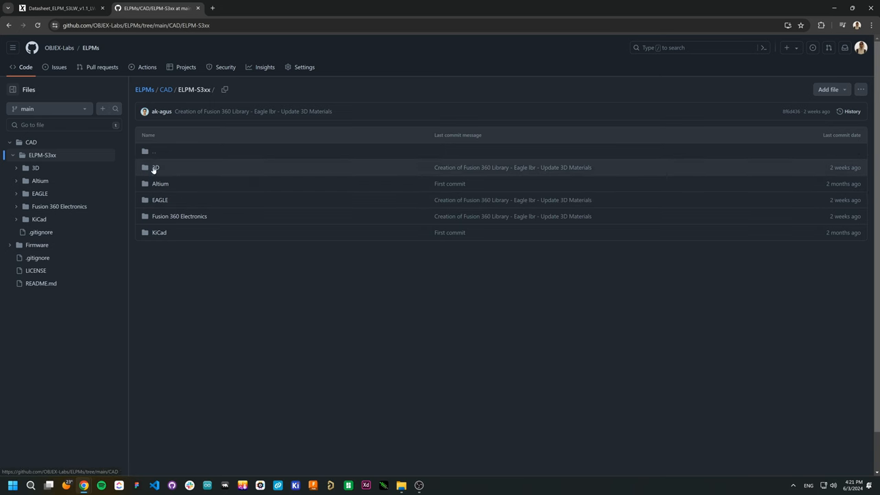
# Step: Enter the ELPM-S3xx CAD folder and open its KiCad design files folder
pyautogui.click(159, 232)
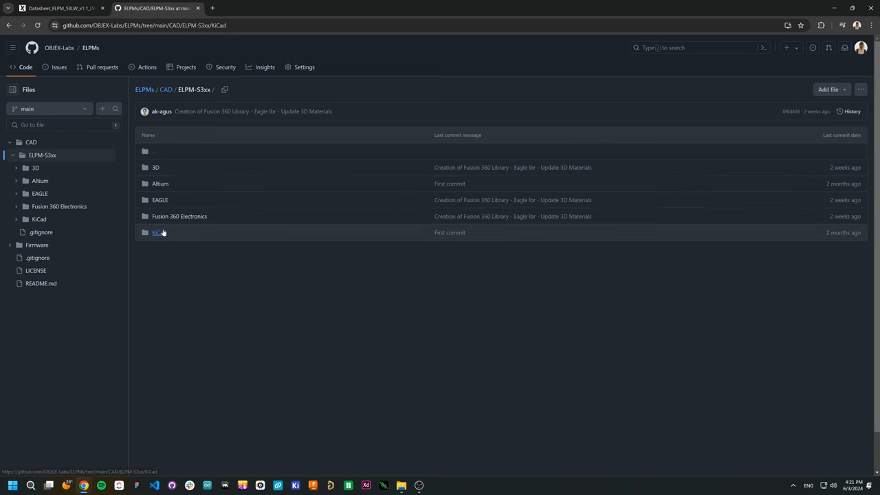
pyautogui.click(158, 233)
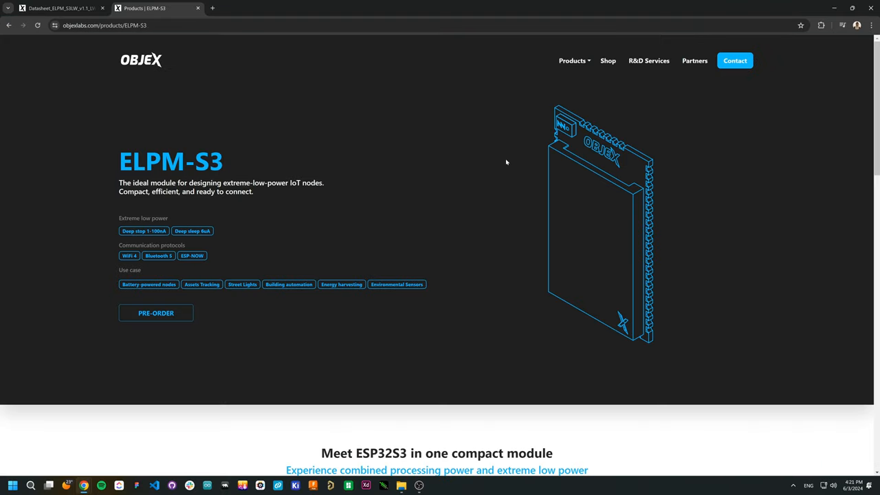
# Step: Choose OBJEX Link S3 from the Products dropdown on the ELPM-S3 page
pyautogui.click(572, 61)
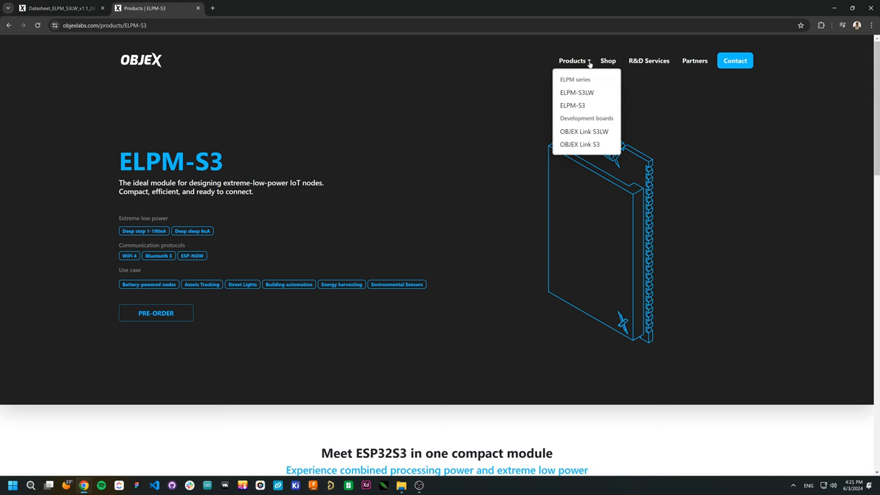
pyautogui.click(580, 144)
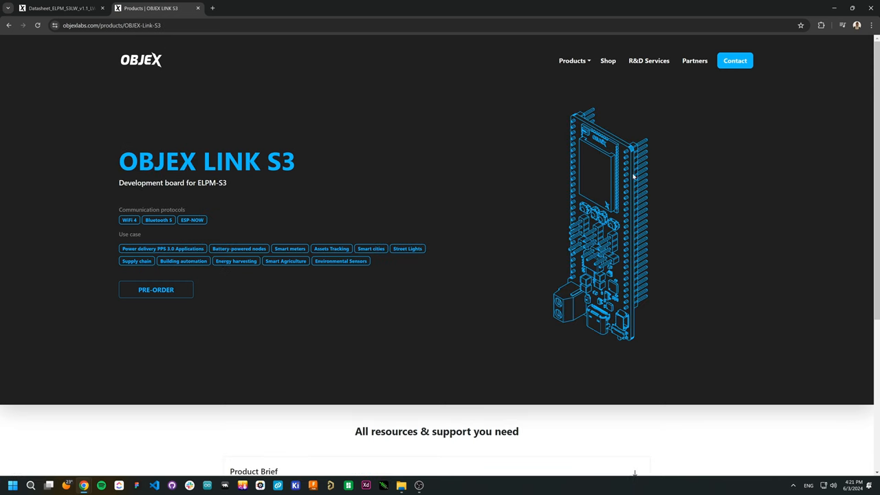
pyautogui.moveTo(708, 349)
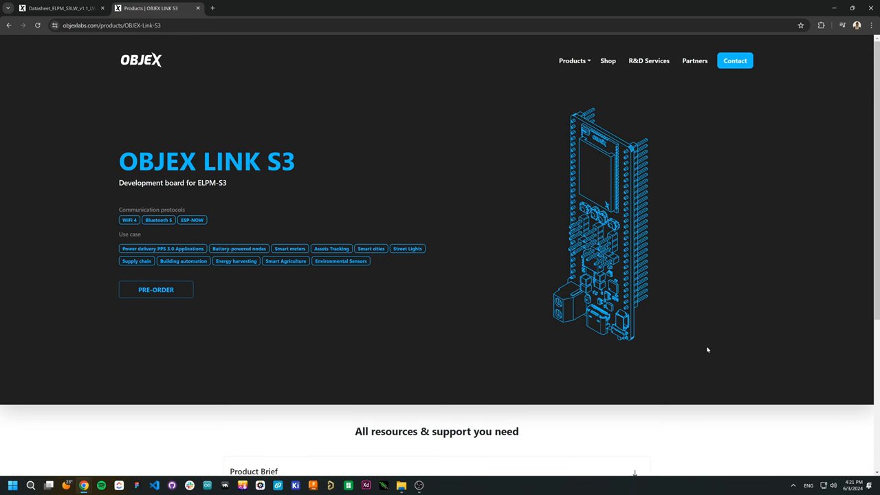
pyautogui.moveTo(870, 315)
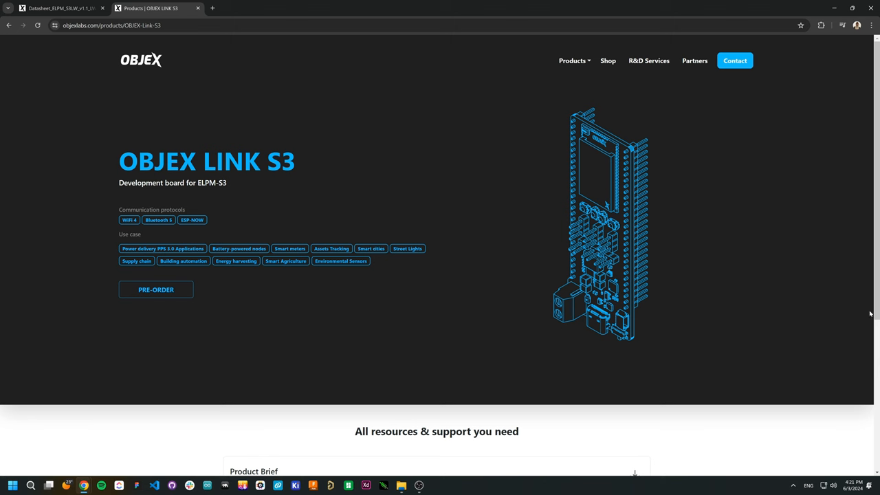
pyautogui.moveTo(650, 69)
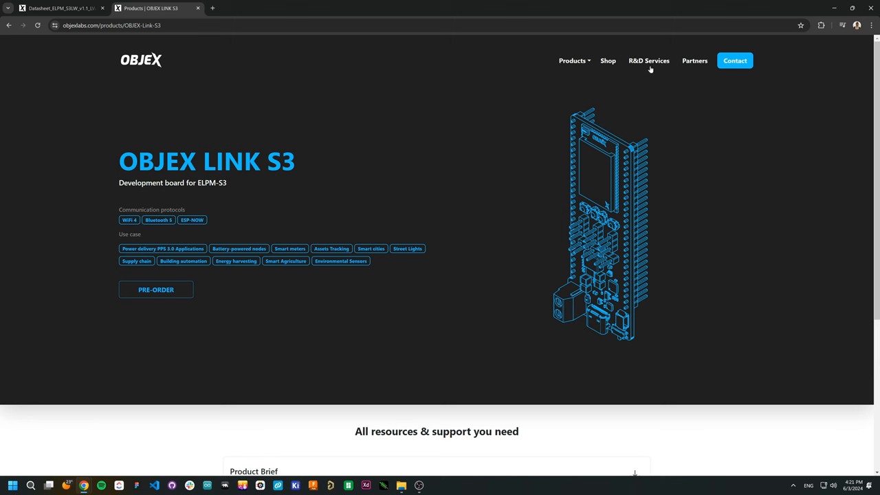
# Step: Open Shop and browse ELPM modules from €15 and OBJEX Link S3 from €29.99
pyautogui.click(608, 60)
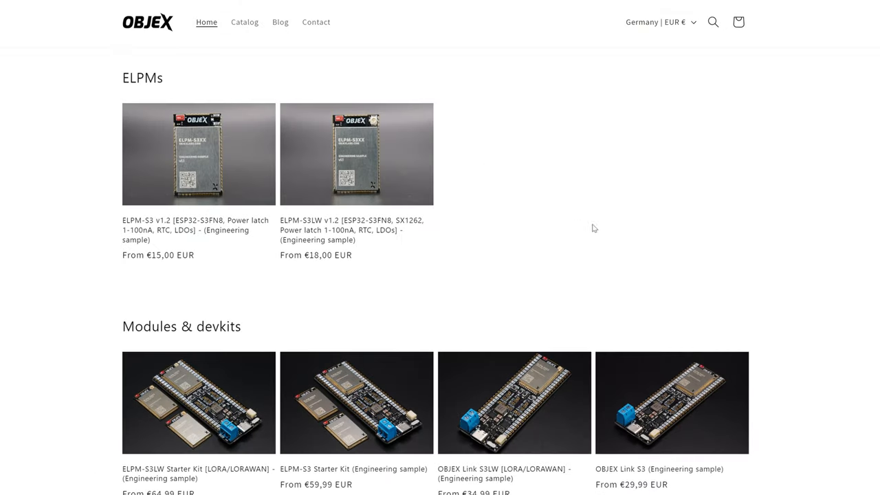
pyautogui.scroll(-3)
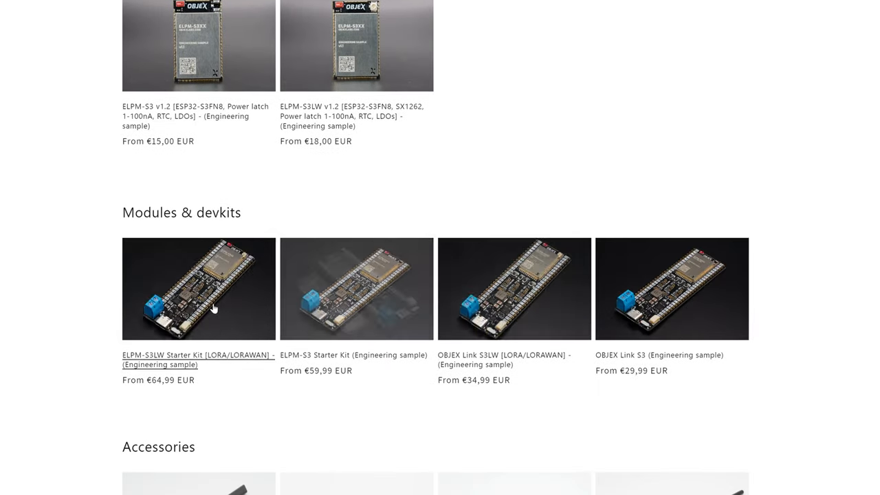
pyautogui.scroll(3)
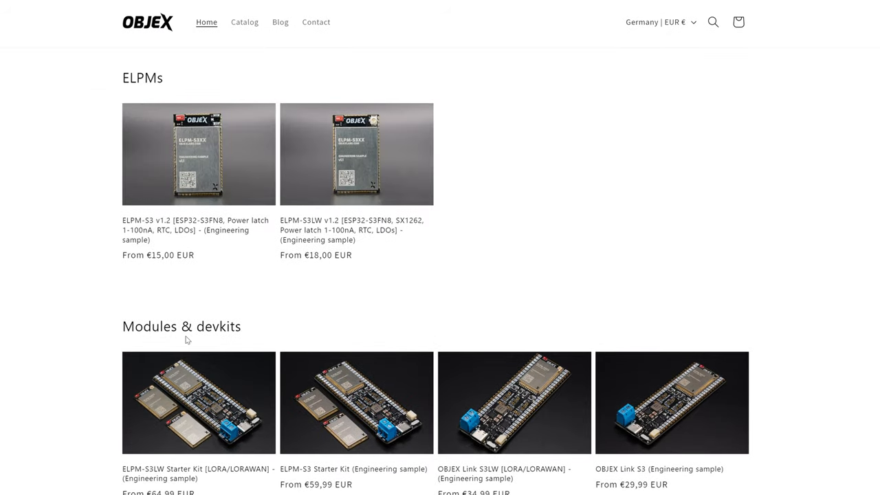